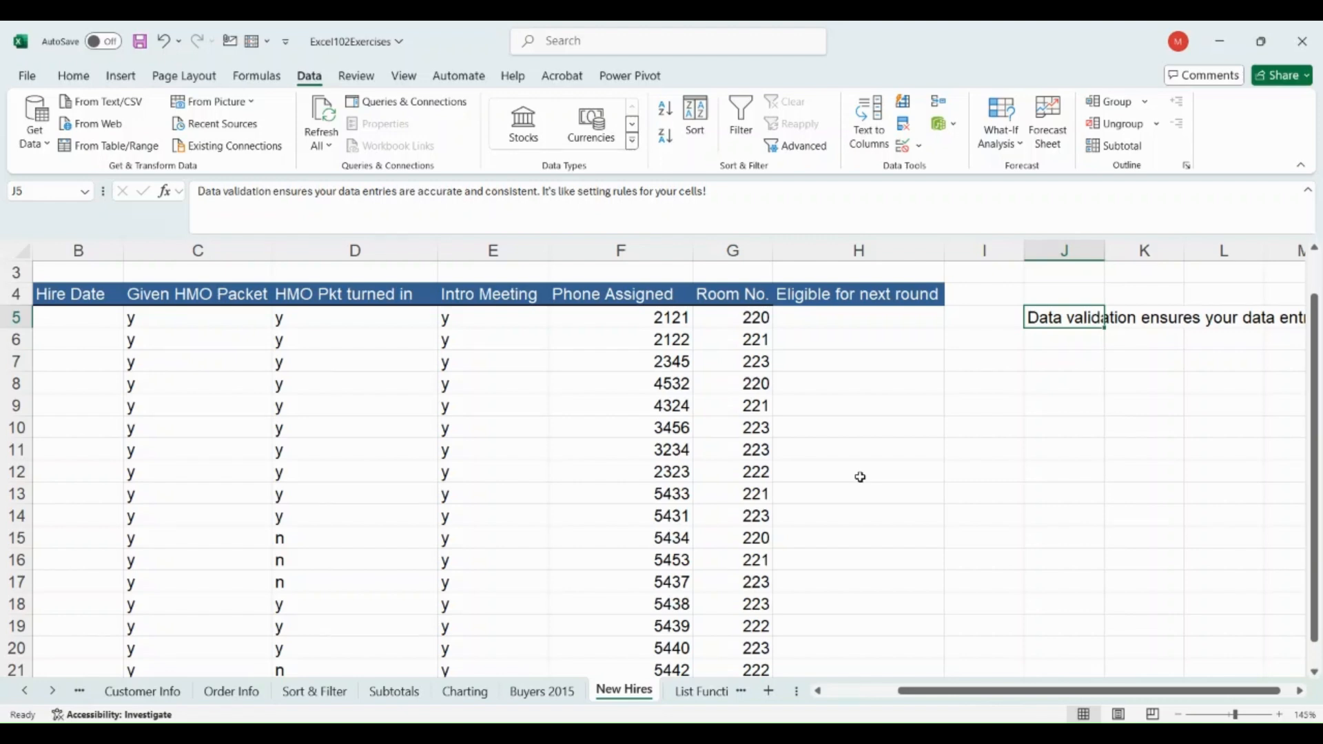
mouse_move(563, 400)
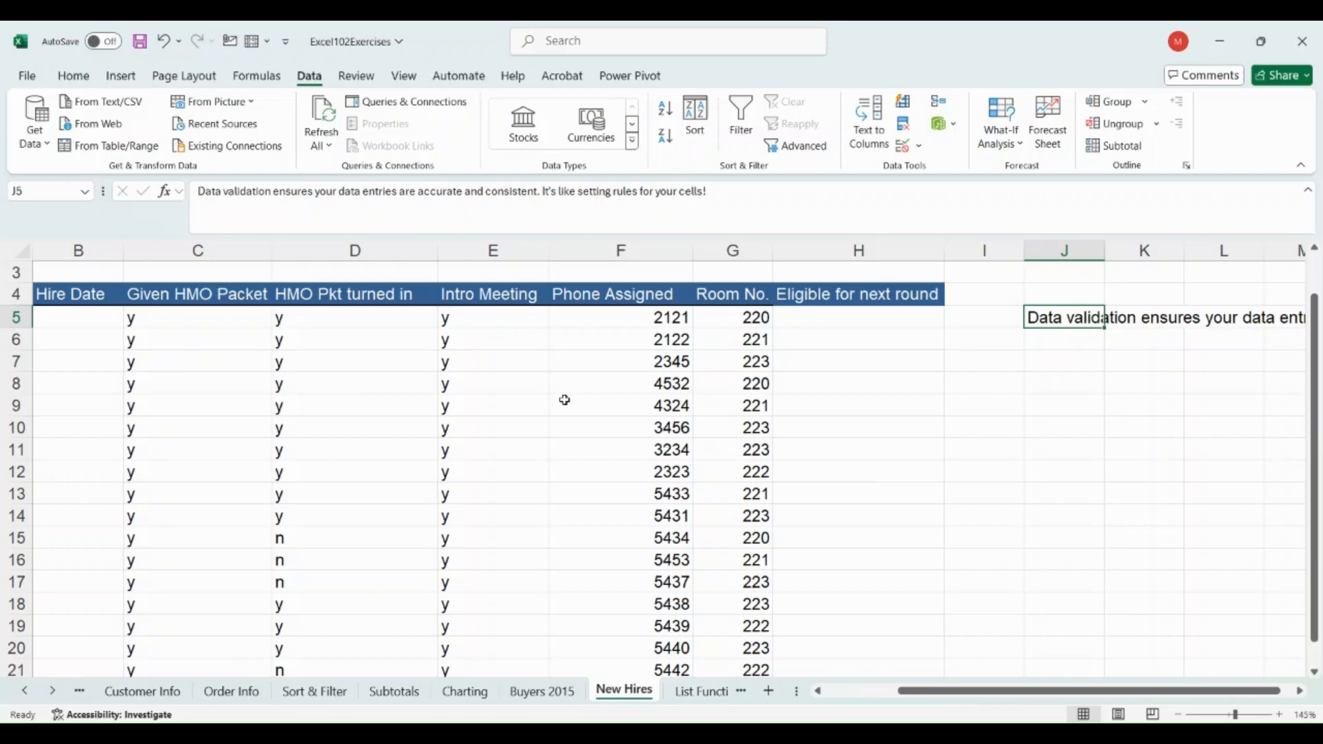
Step: Switch the ribbon from the data tools to the Home formatting tools
left_click(27, 74)
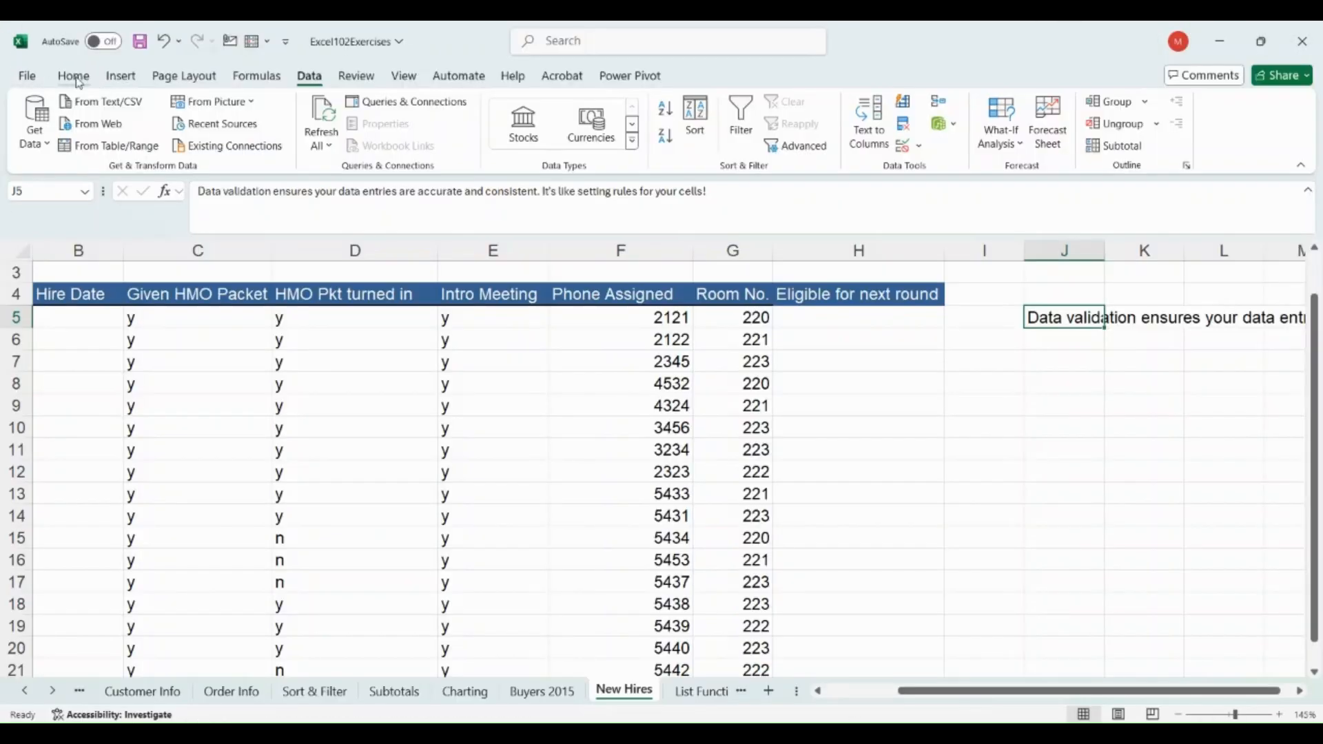
left_click(73, 75)
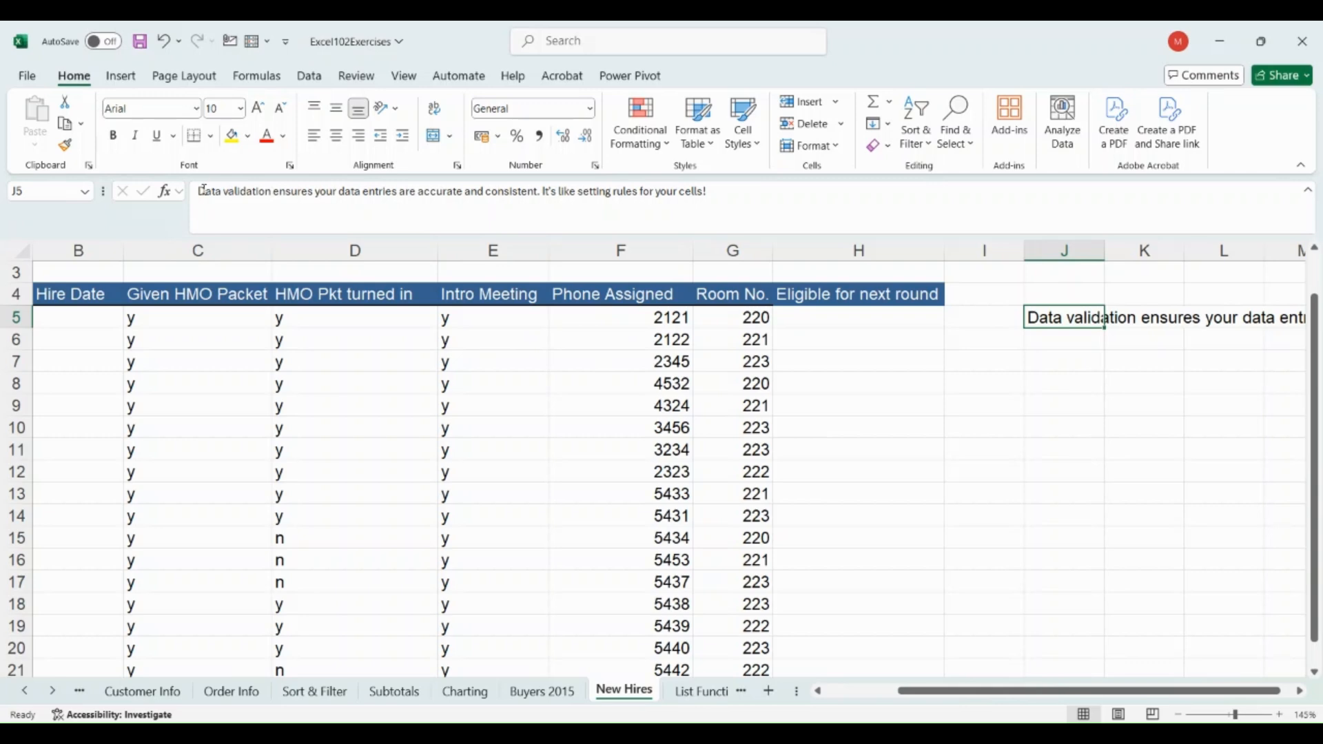
double_click(1063, 317)
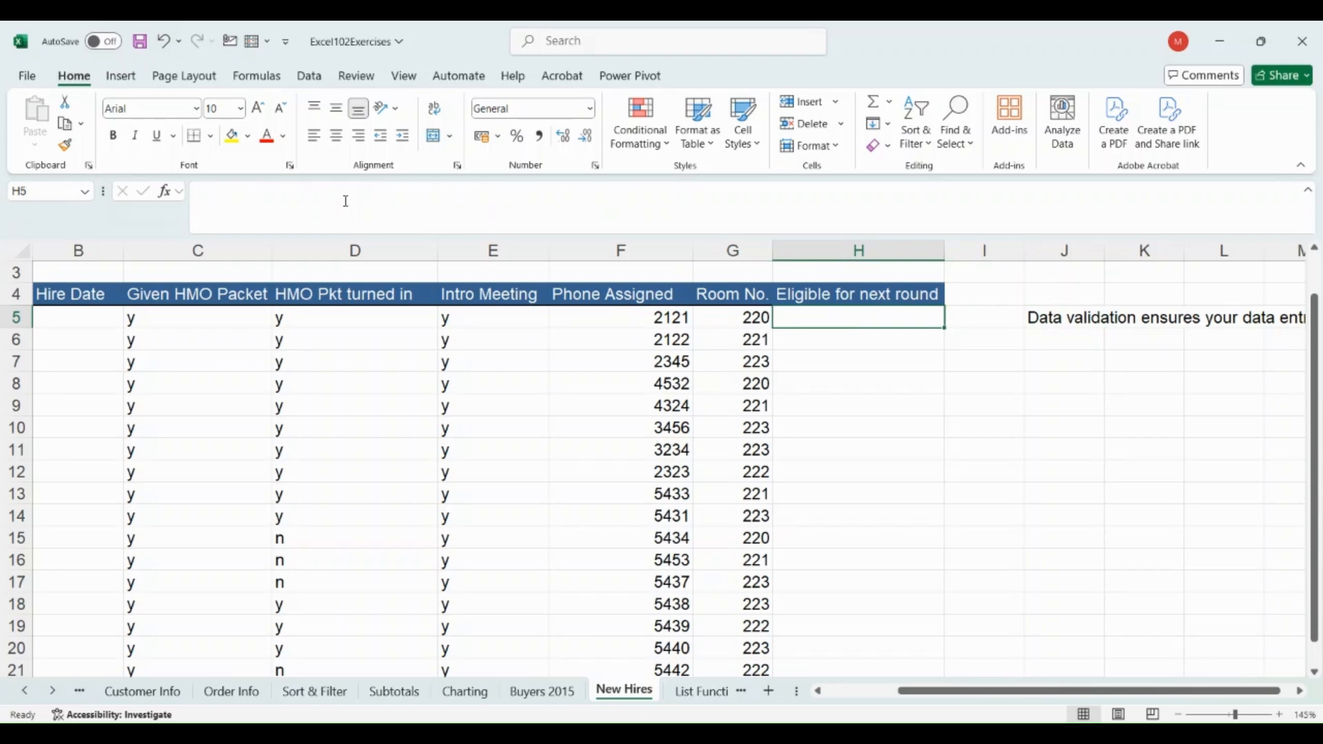
Step: Select H5:H21 under Eligible for next round and return to the Data tools
left_click_drag(859, 317, 859, 516)
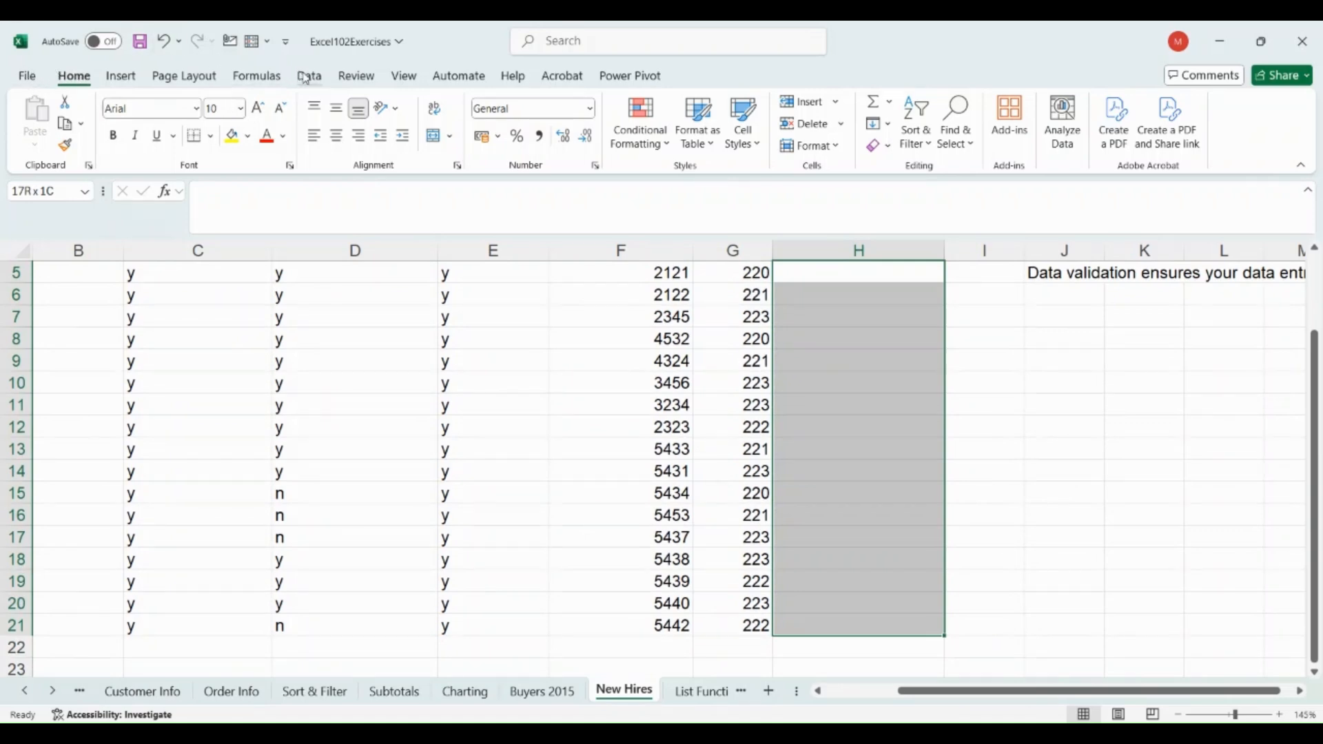
left_click(309, 74)
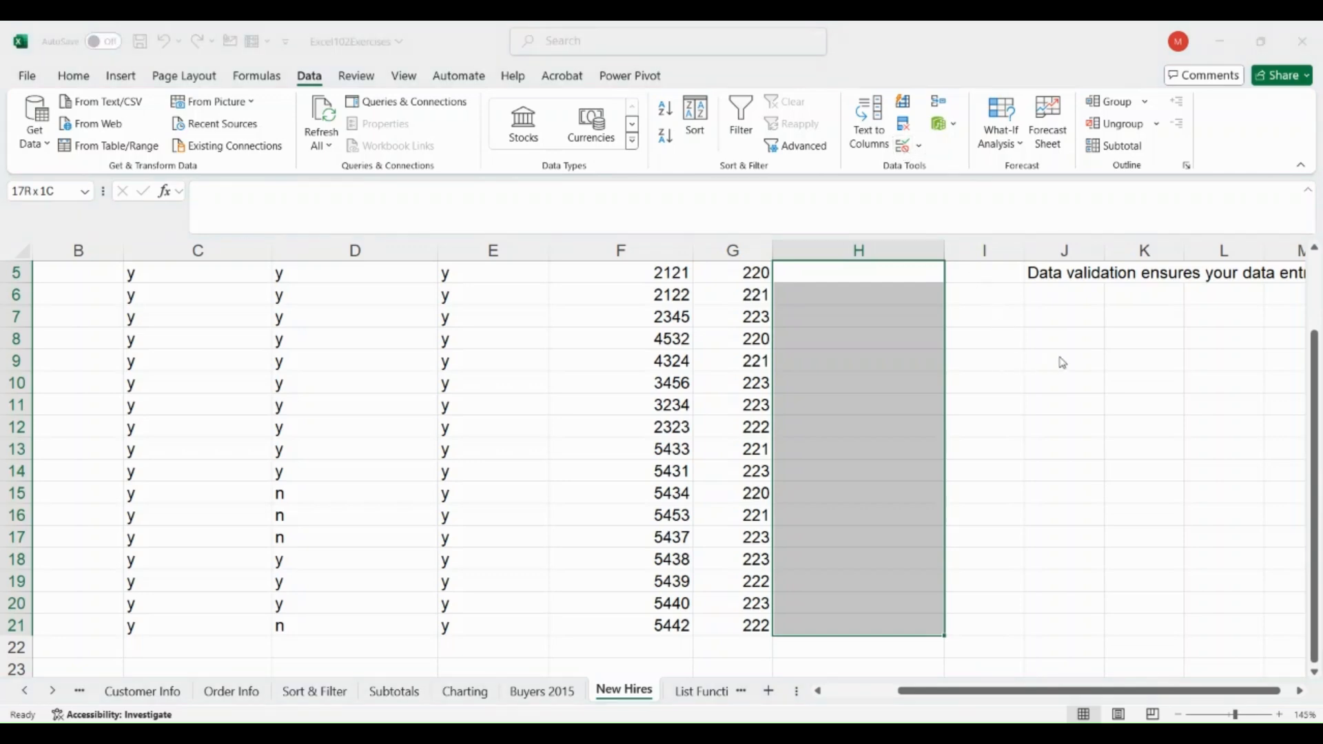
mouse_move(994, 387)
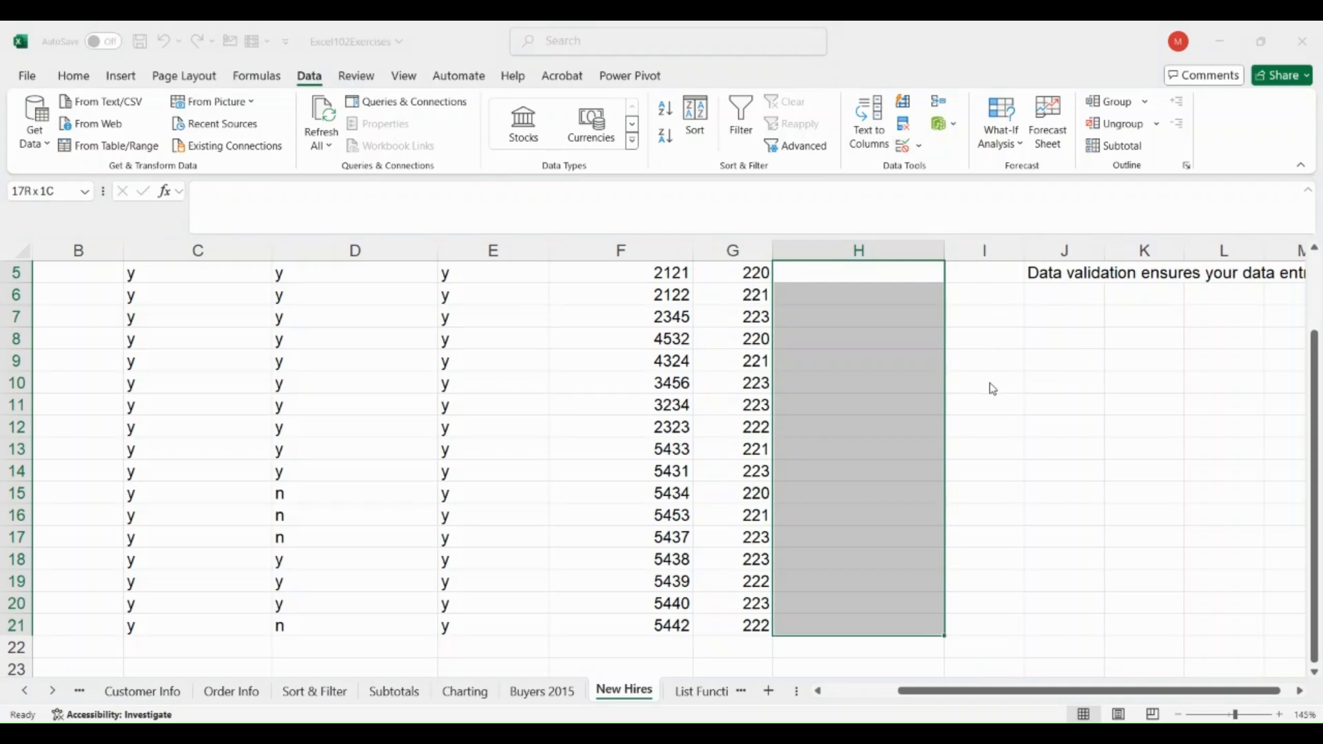
mouse_move(966, 406)
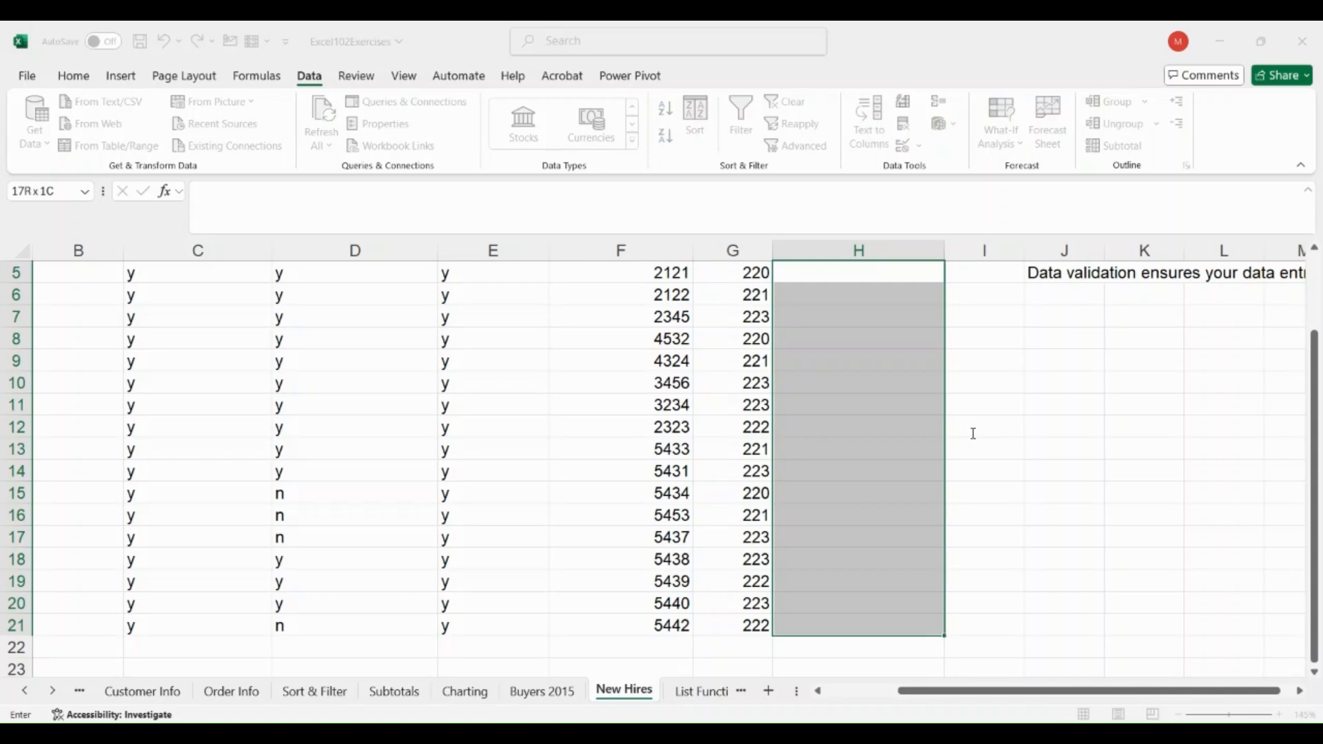
mouse_move(1170, 523)
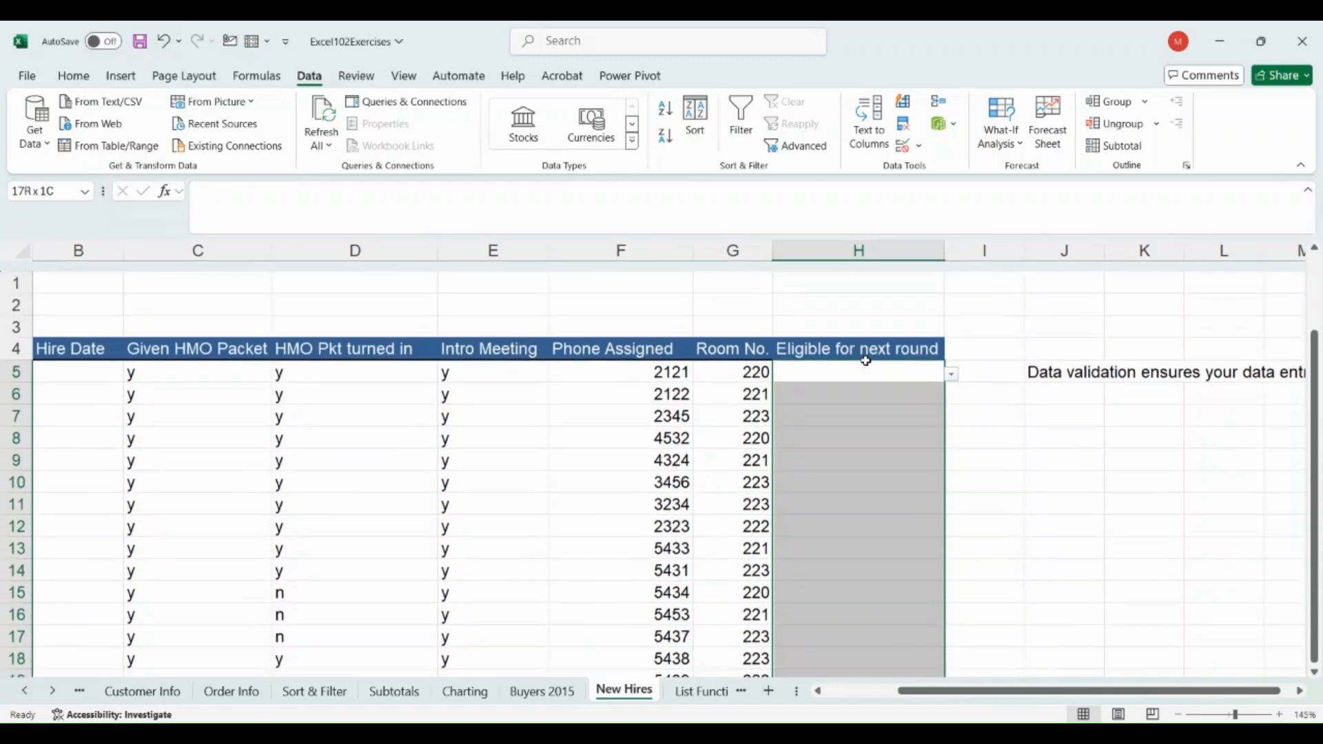
Step: Try made-up entries 'hfh' and 'fhfh' in H5 to confirm the rule rejects free text
scroll("down", 3)
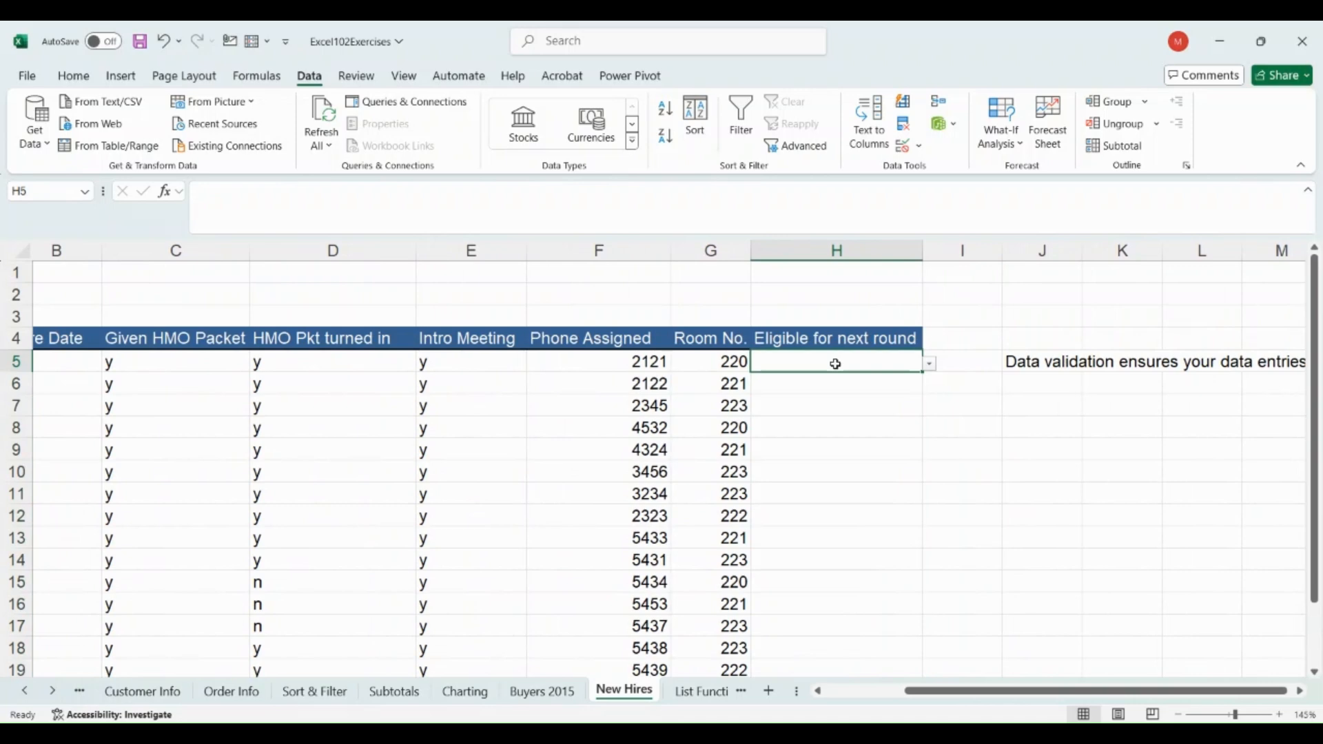
type("hfhfj")
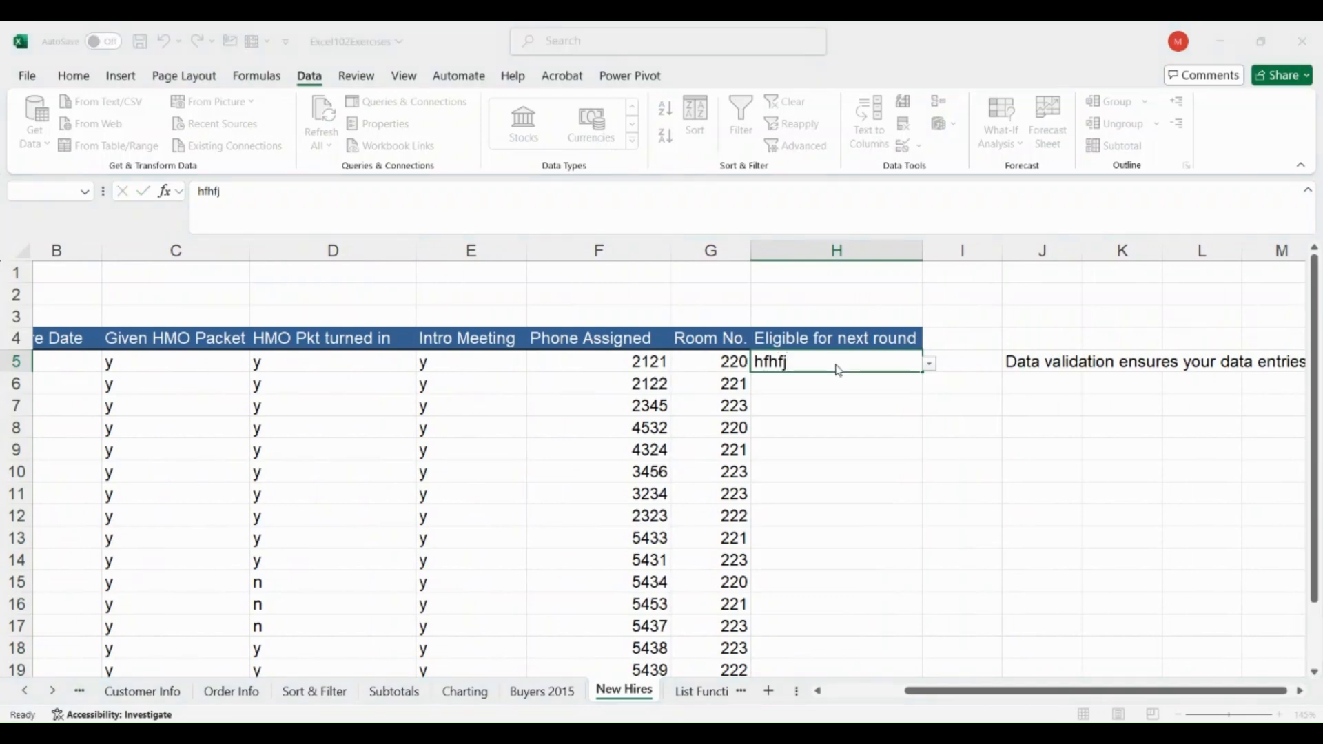
key("Delete")
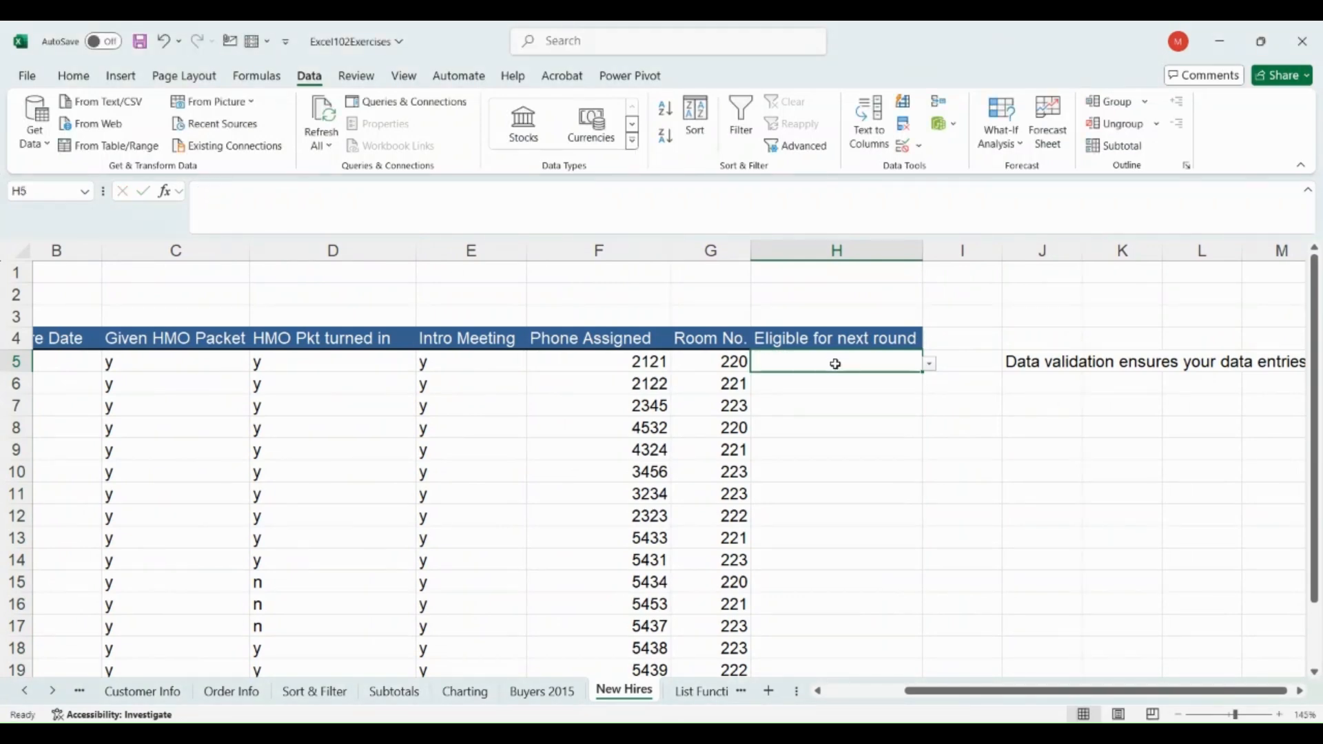
type("fhfh")
left_click(837, 427)
type("dhdh")
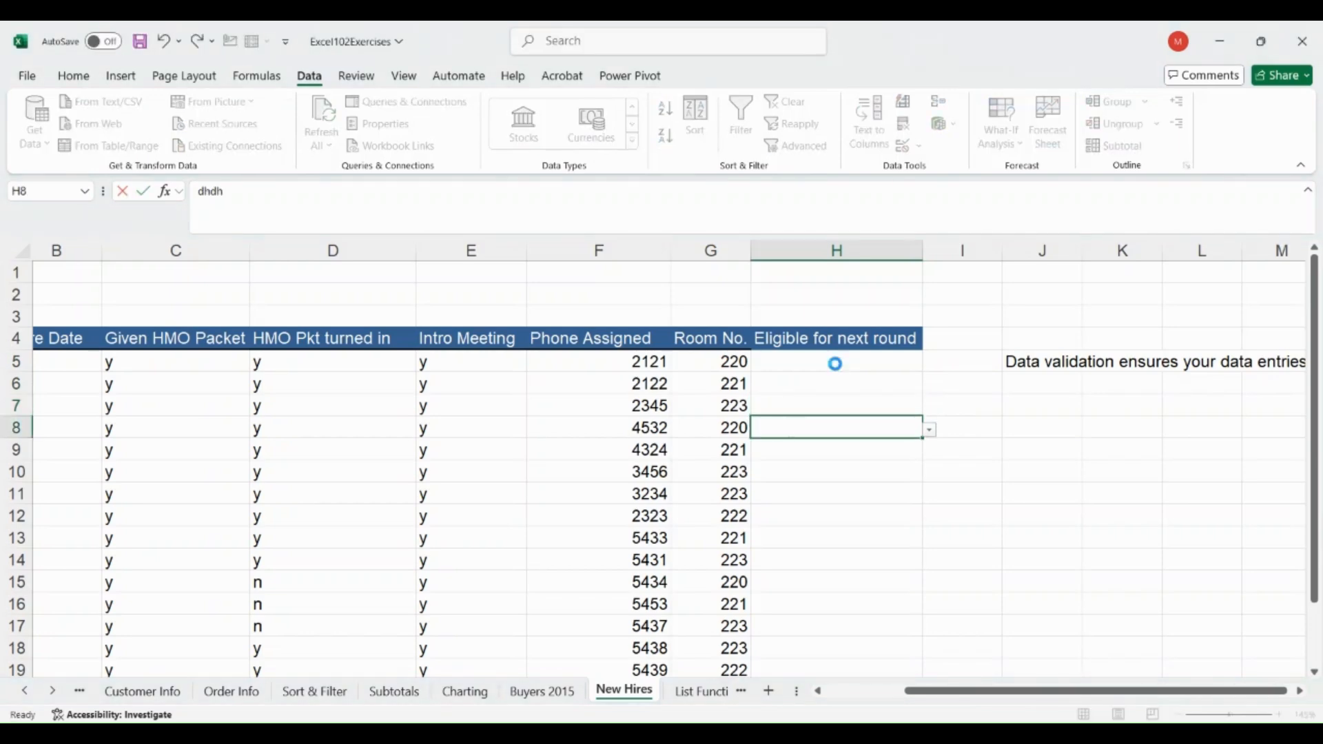
Step: Record Yes for the first hire in H5 and start entering 'no' in H6
left_click(835, 361)
type("Yes")
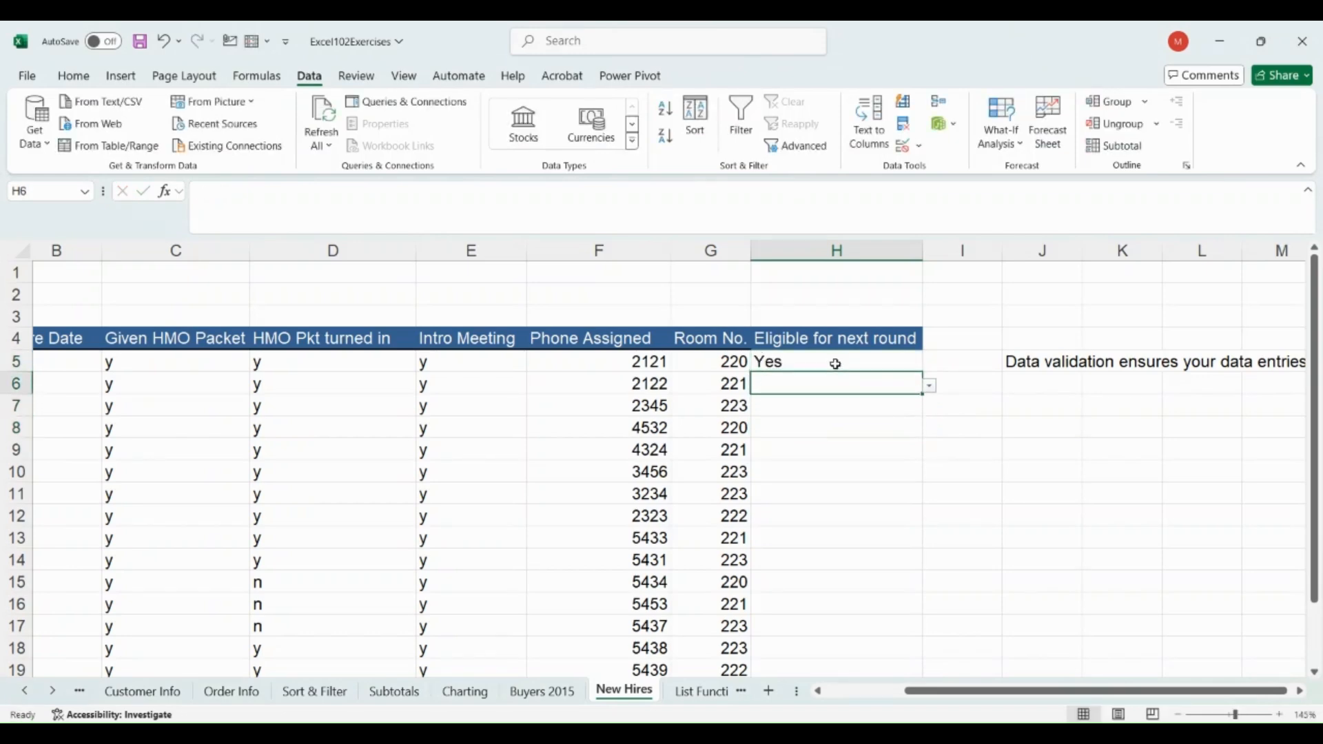
type("no")
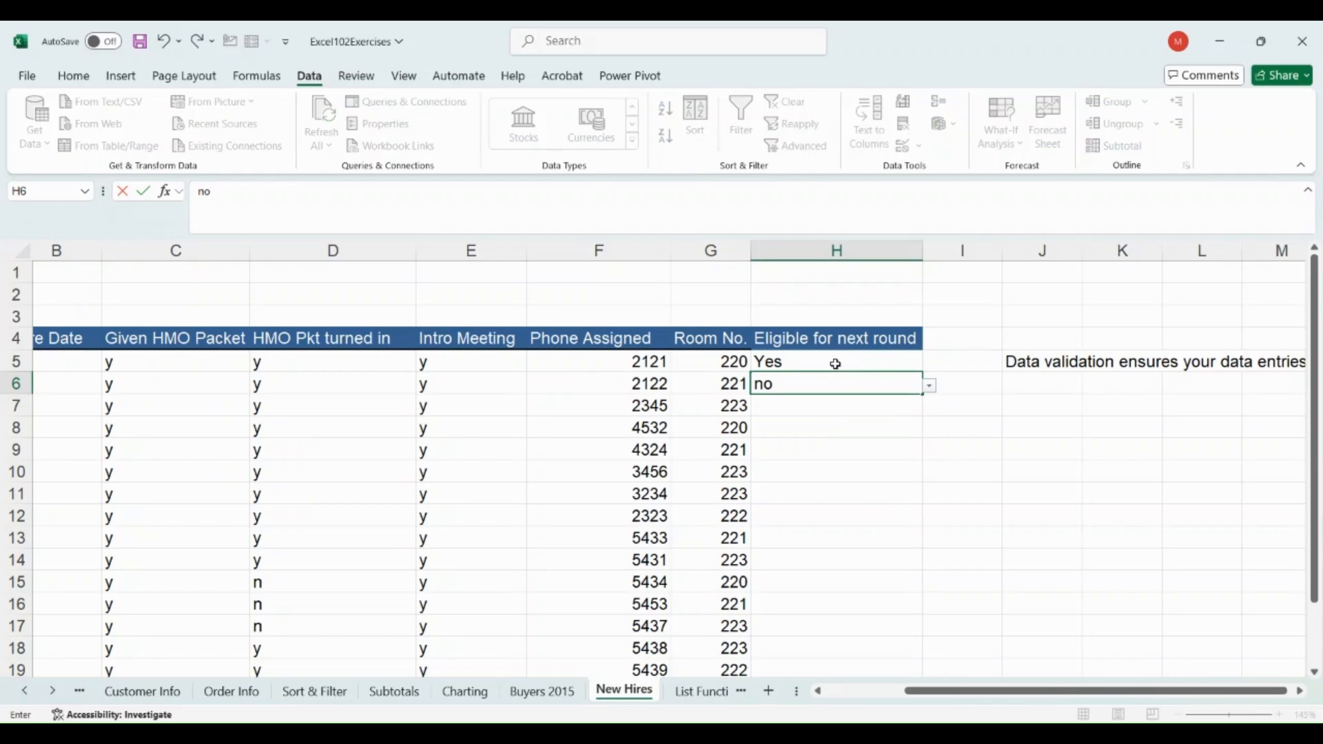